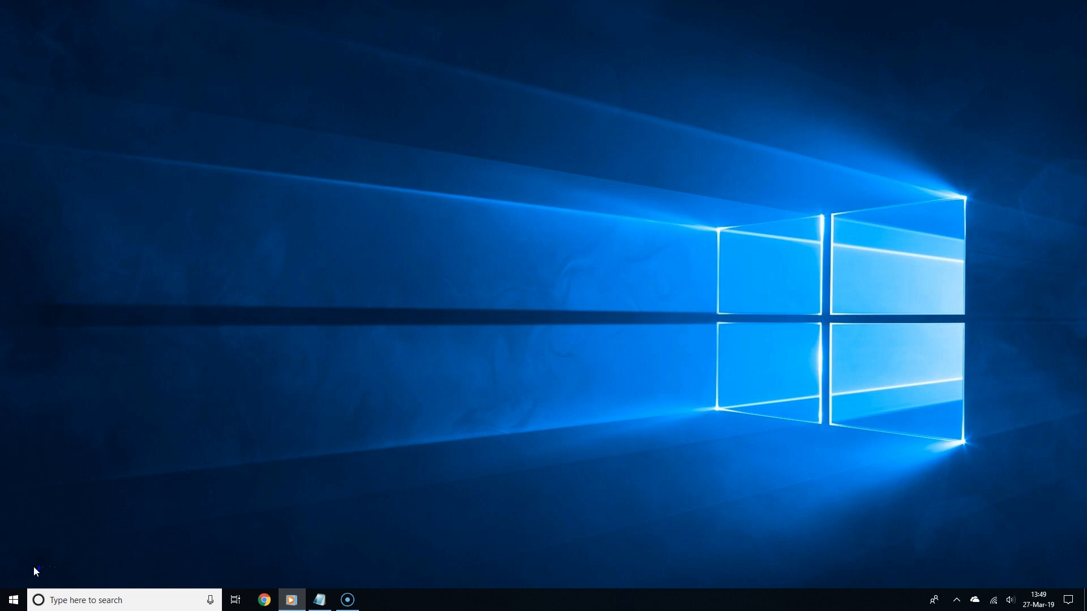
Step: Search the Start Menu for "command prompt" and show its context options
click(13, 601)
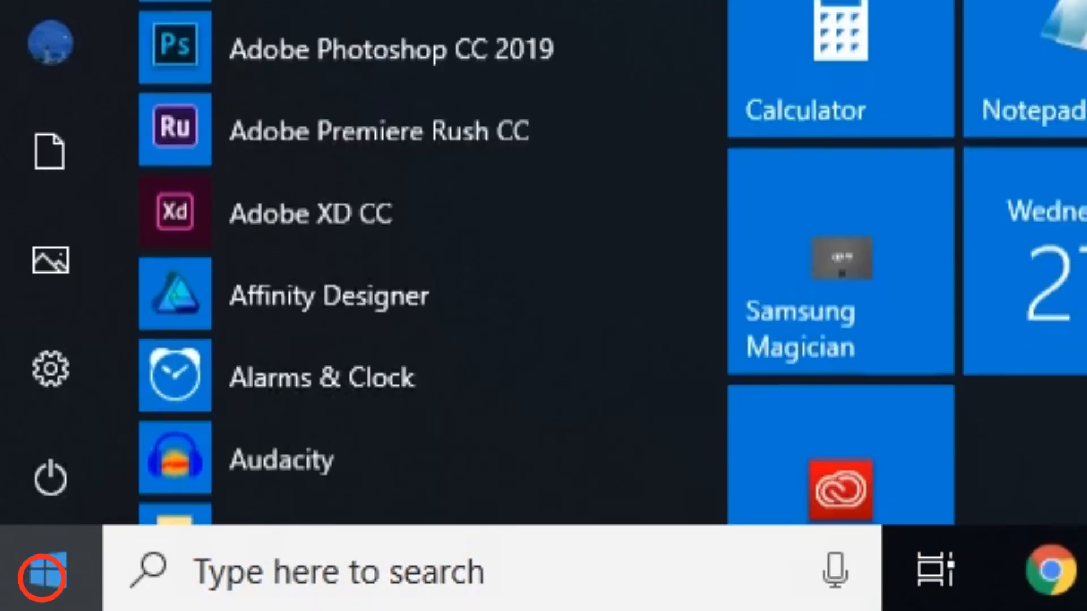
text(command prompt)
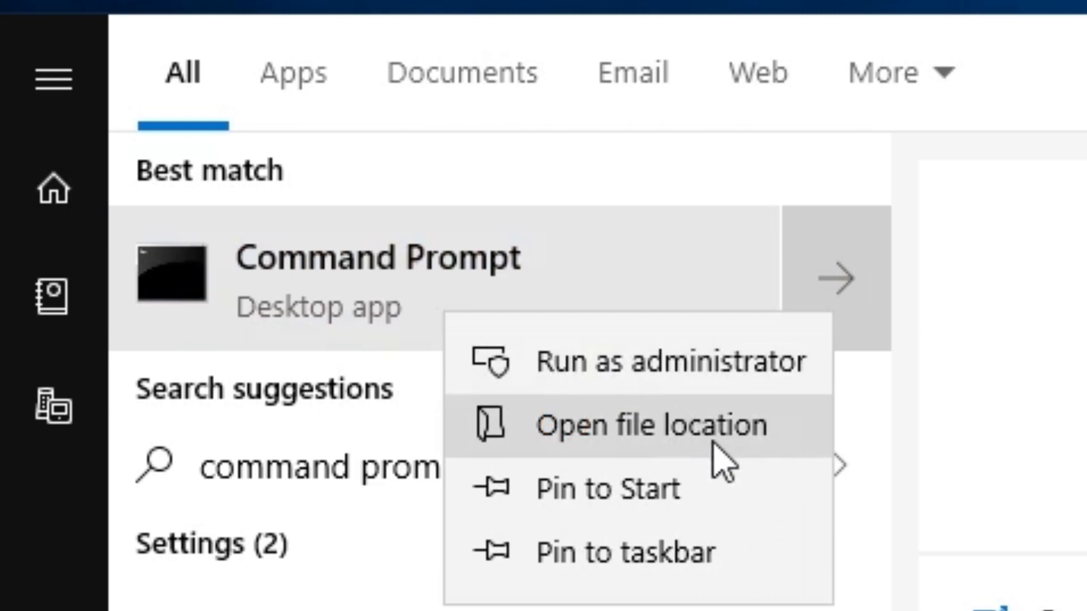
Step: Enable Run as administrator in the Command Prompt shortcut's advanced properties
click(653, 427)
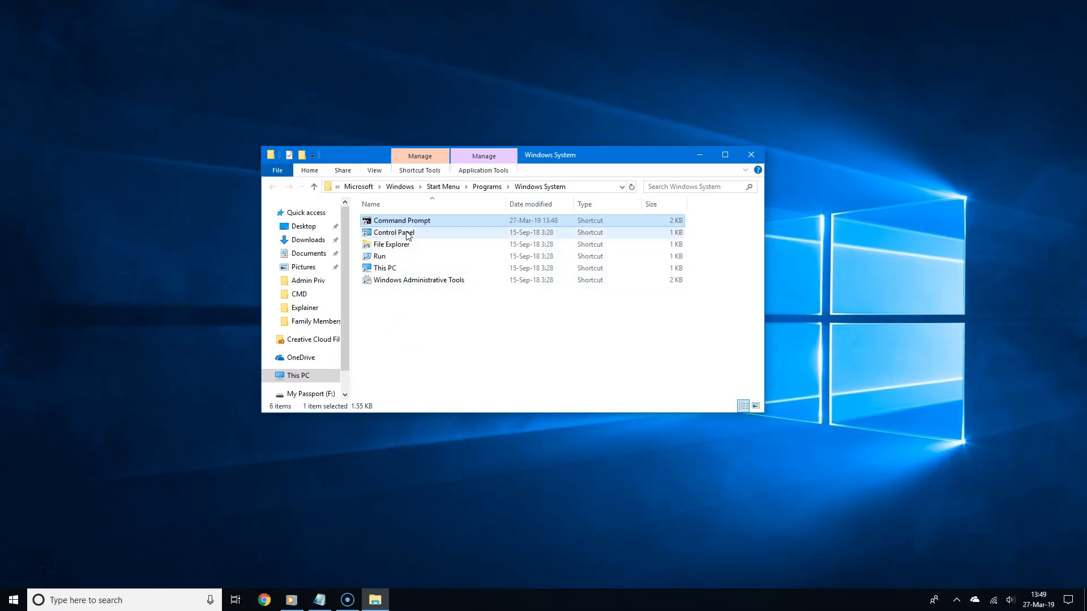
mouse_move(401, 221)
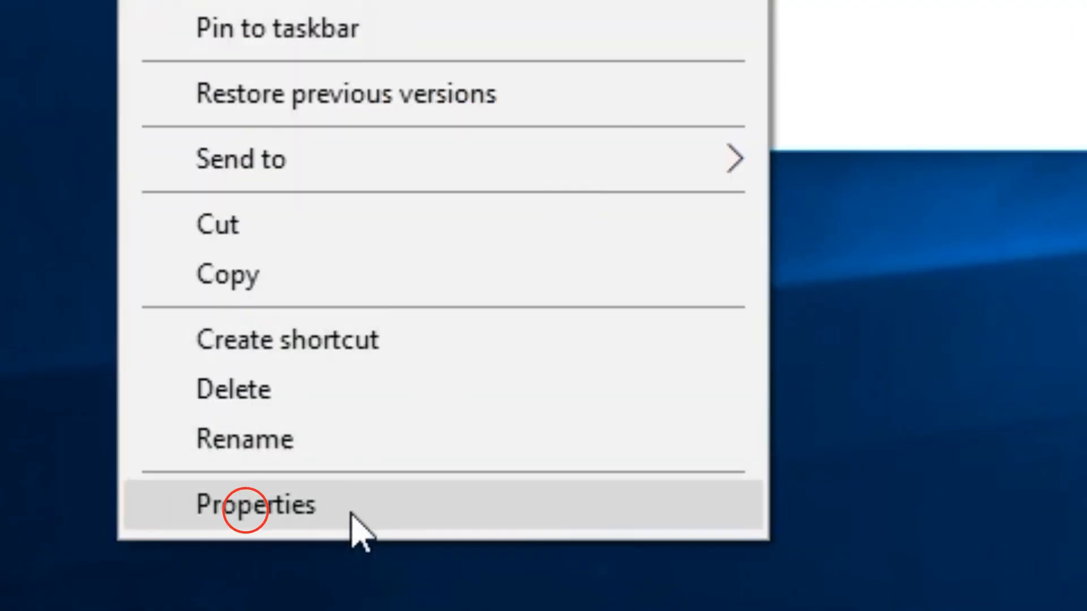
click(256, 504)
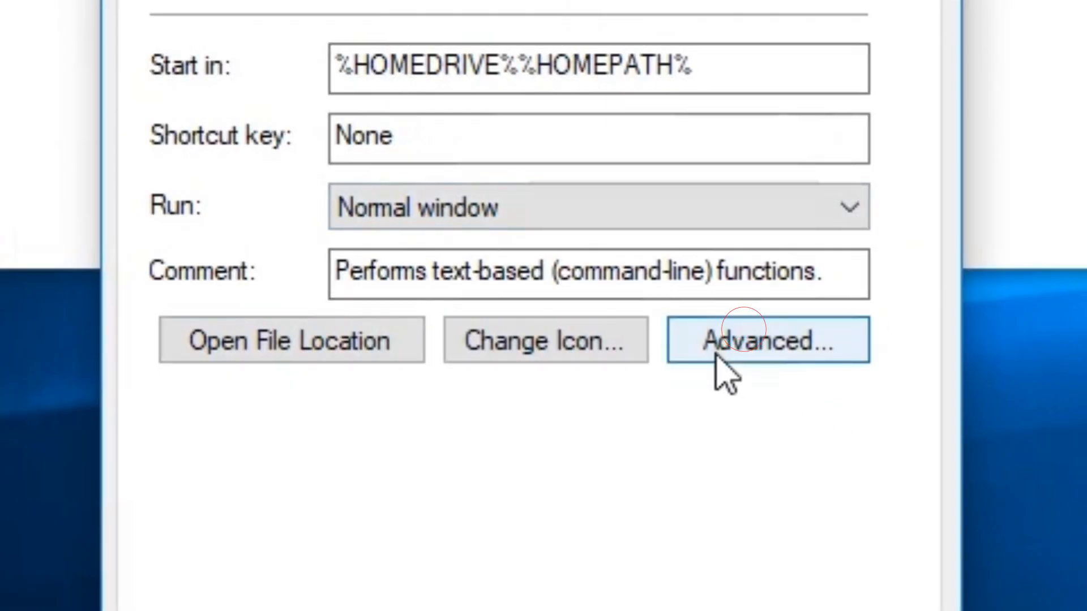
click(767, 340)
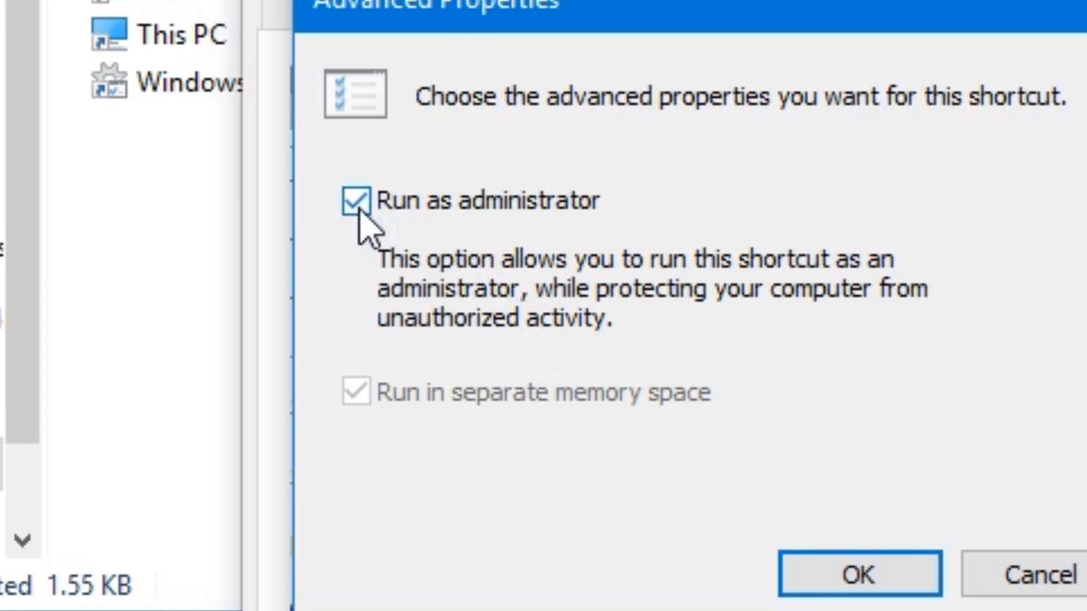
click(355, 202)
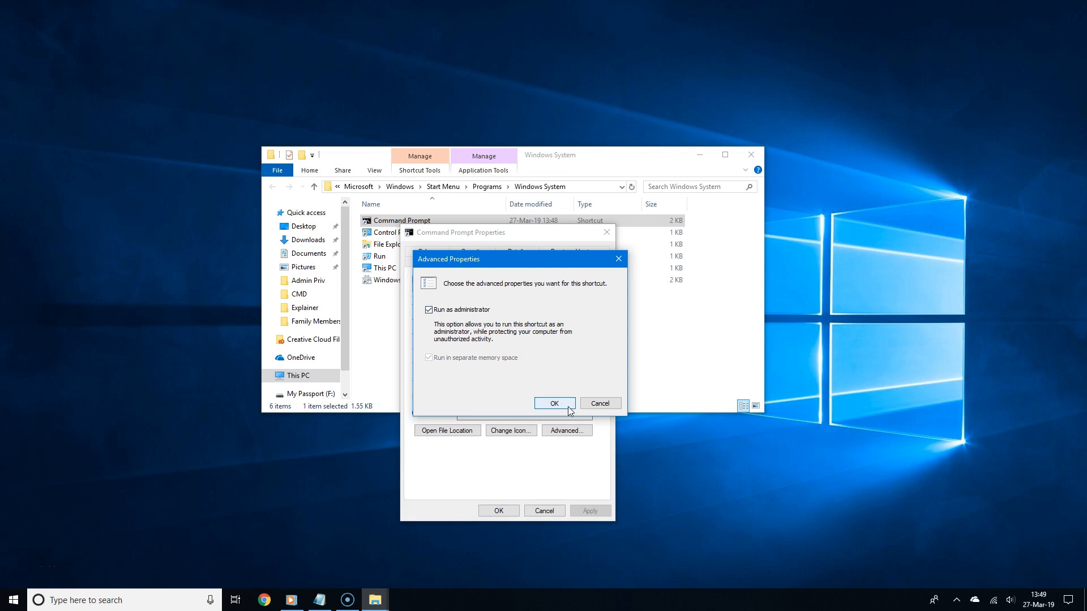
click(554, 404)
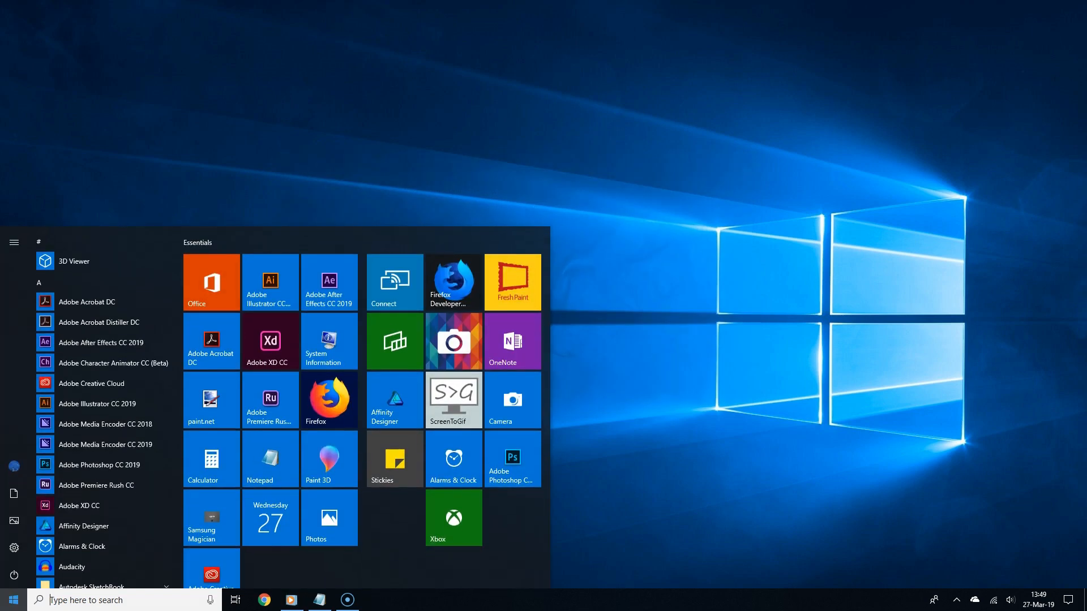
Step: Launch Command Prompt from Start search and approve the UAC admin prompt
text(command prompt)
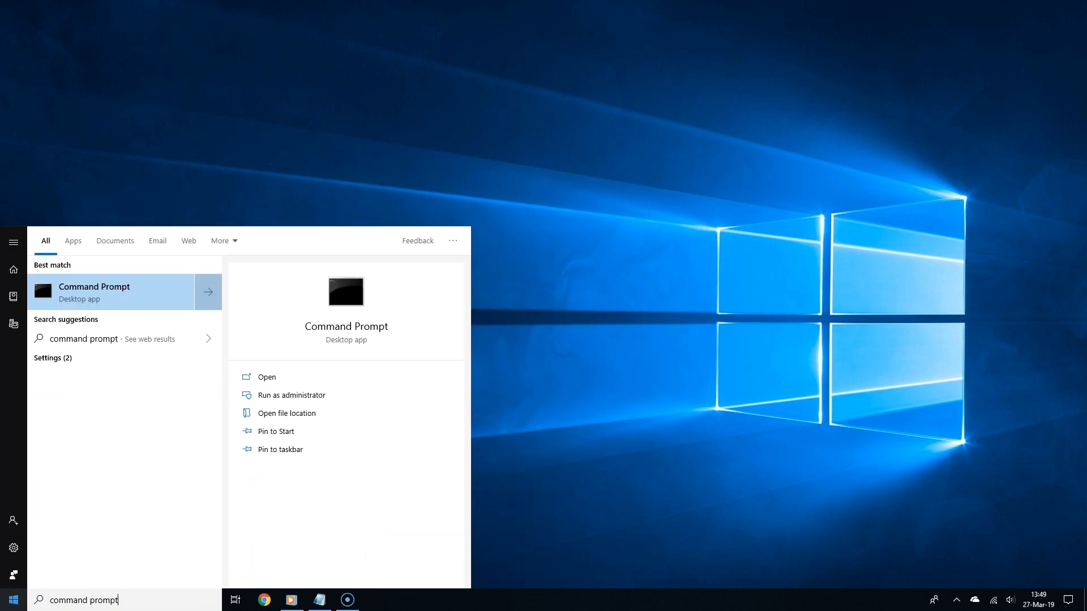
click(291, 396)
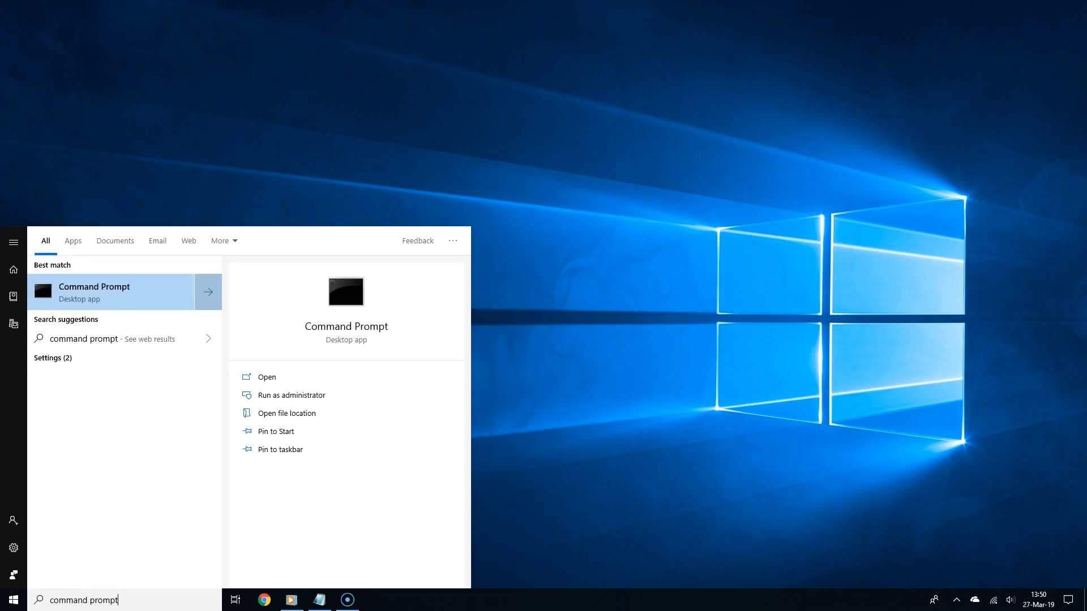
click(291, 395)
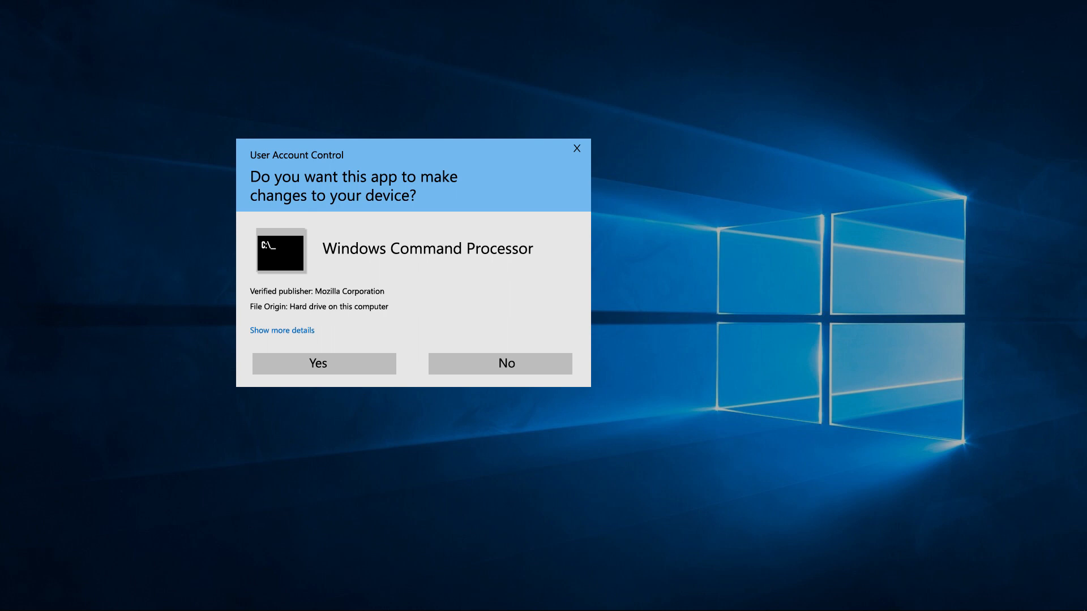
click(499, 364)
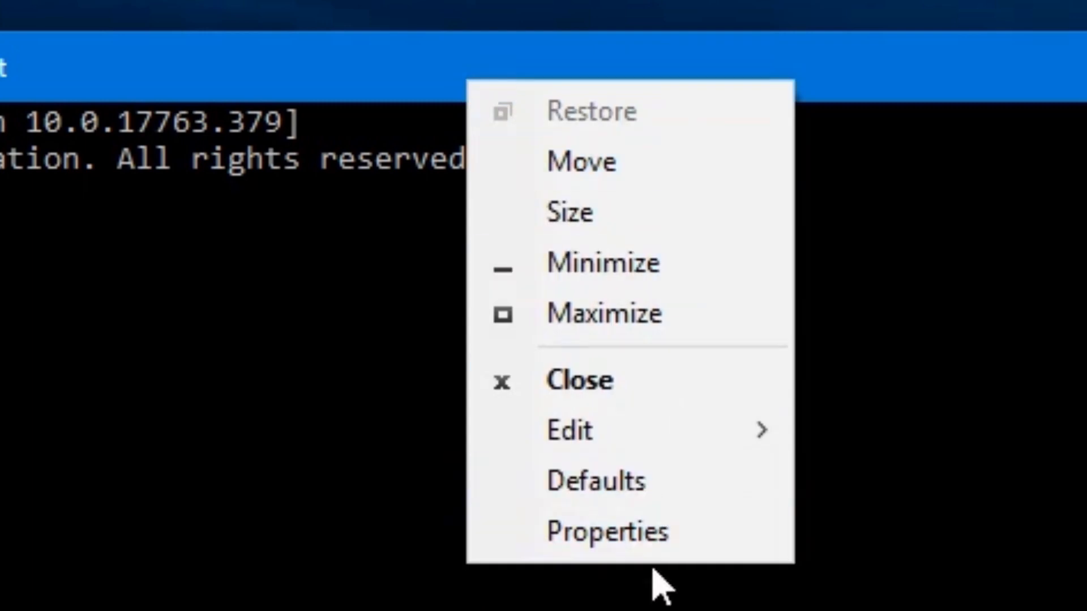
Step: Set a yellow screen background at 30% opacity, then revert via the default settings
click(607, 531)
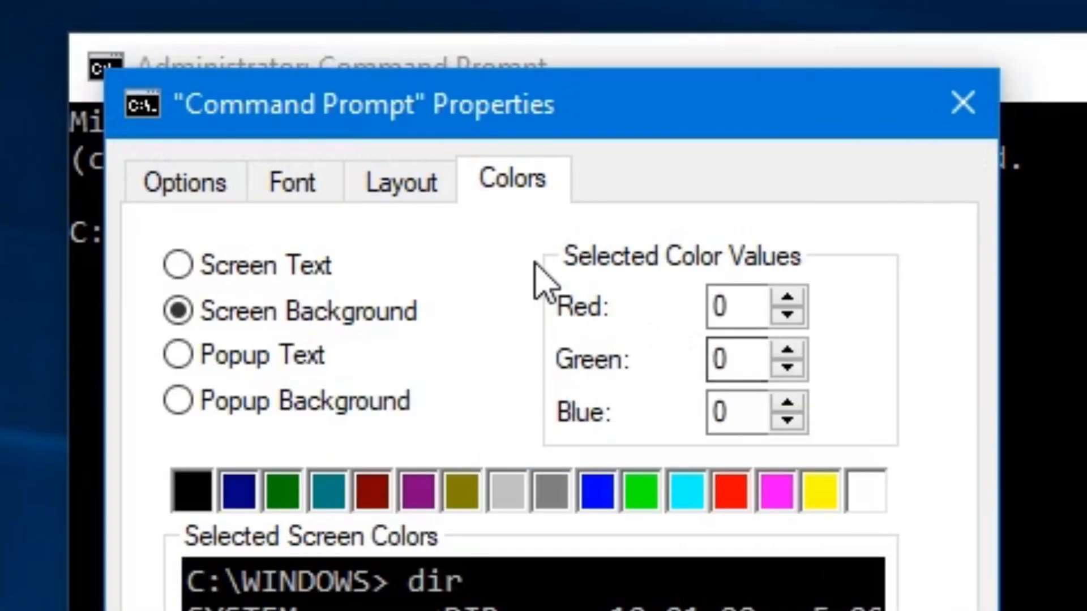
click(292, 181)
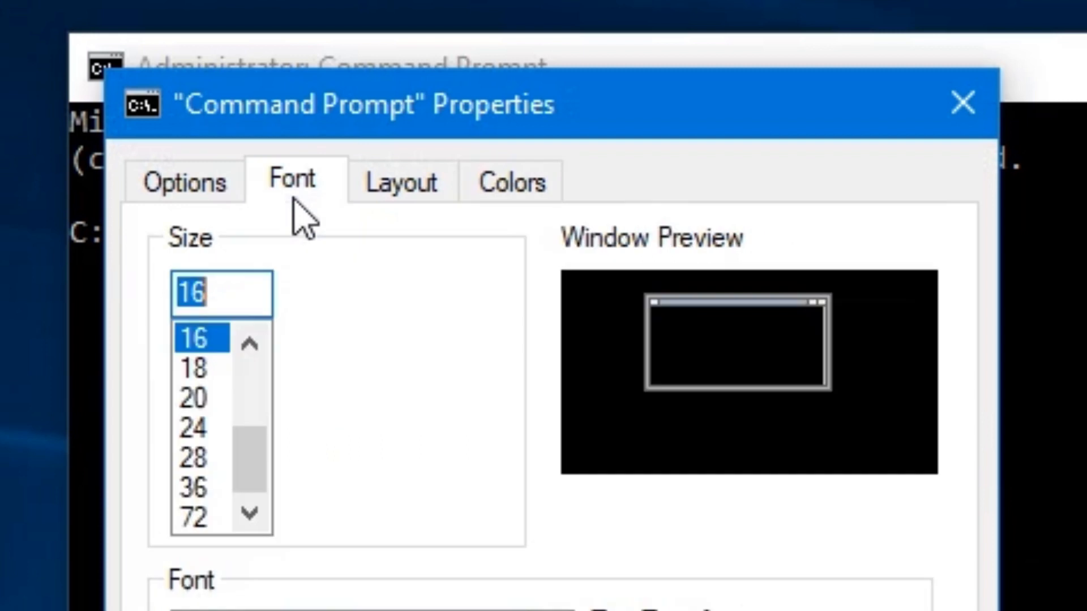
click(511, 181)
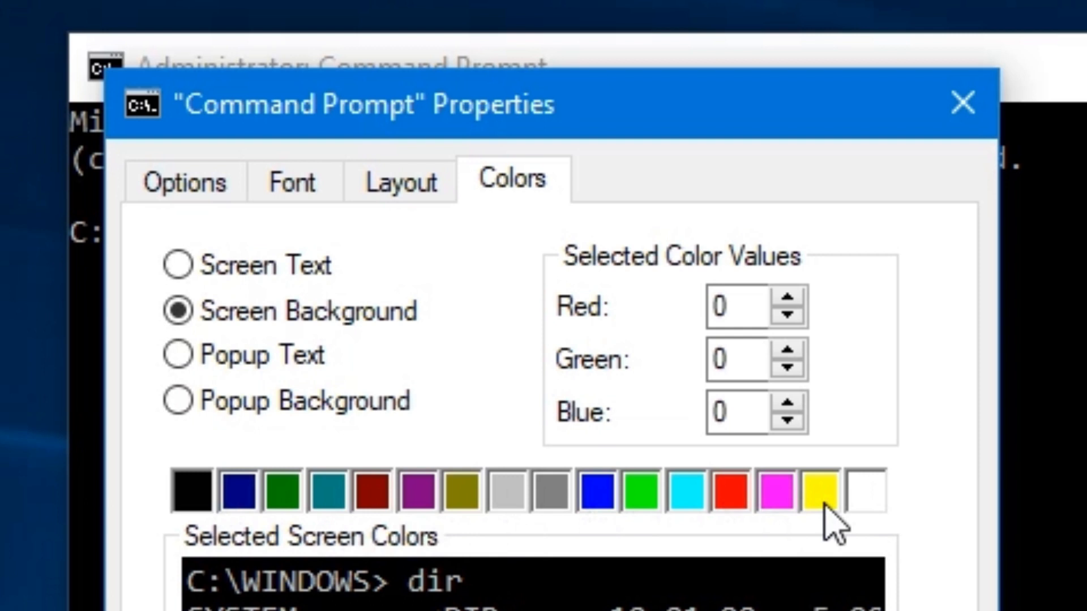
click(809, 493)
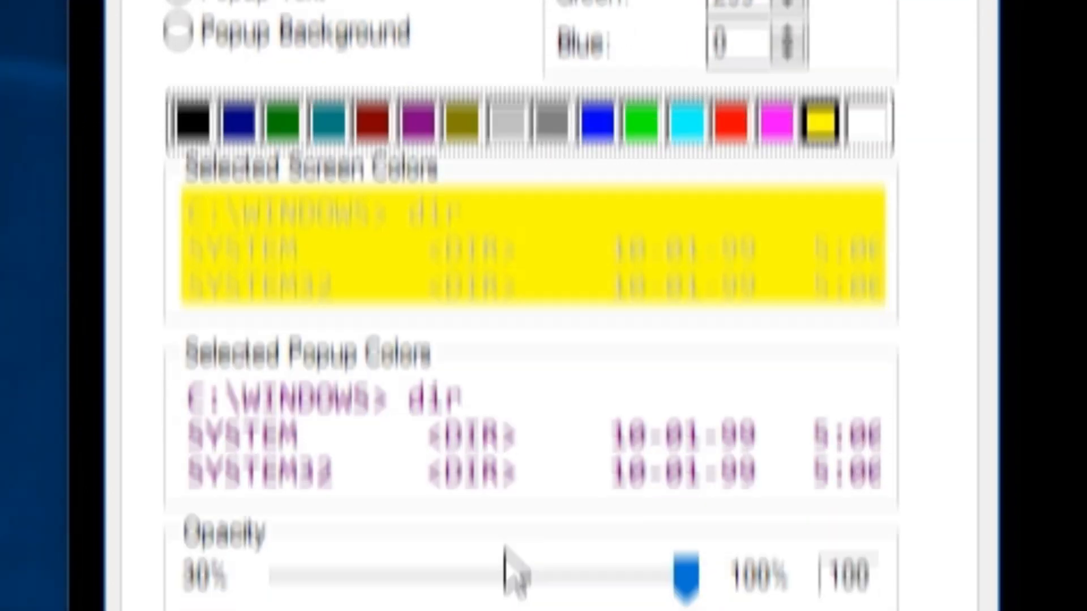
drag(686, 568, 281, 477)
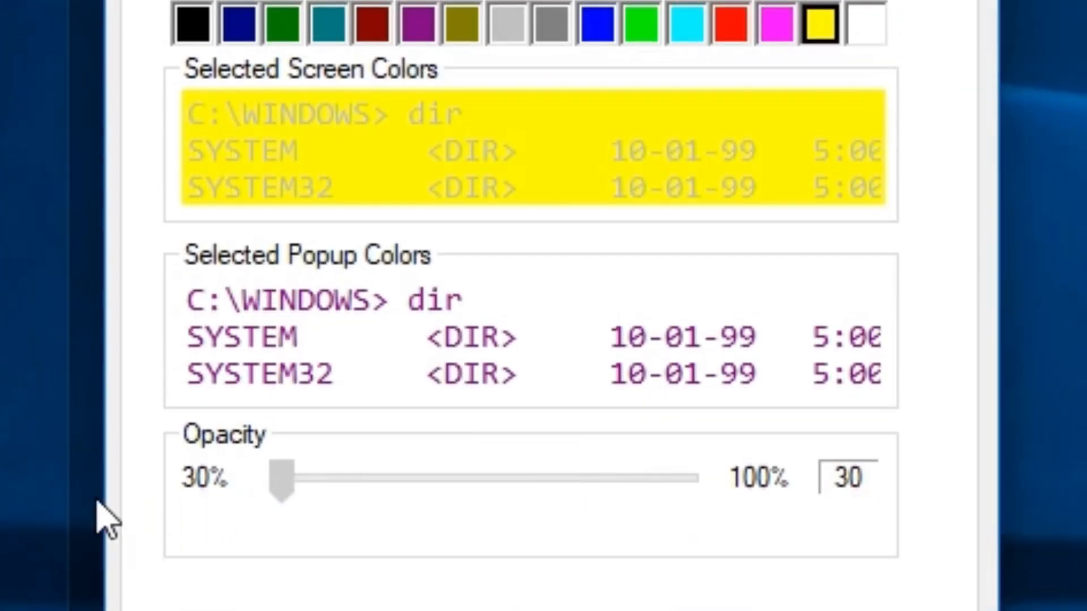
click(281, 483)
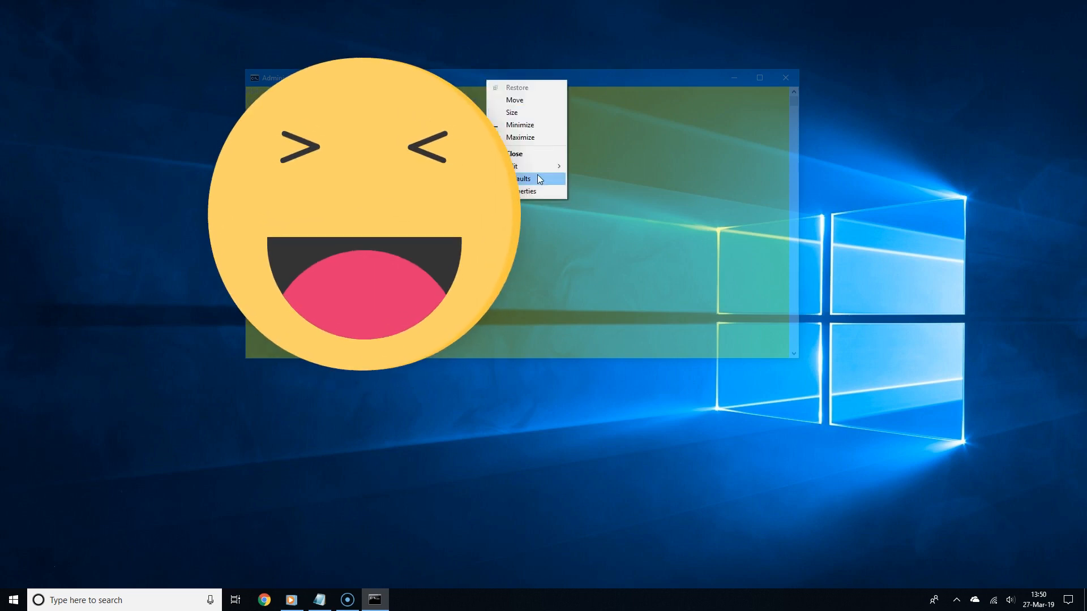
click(524, 191)
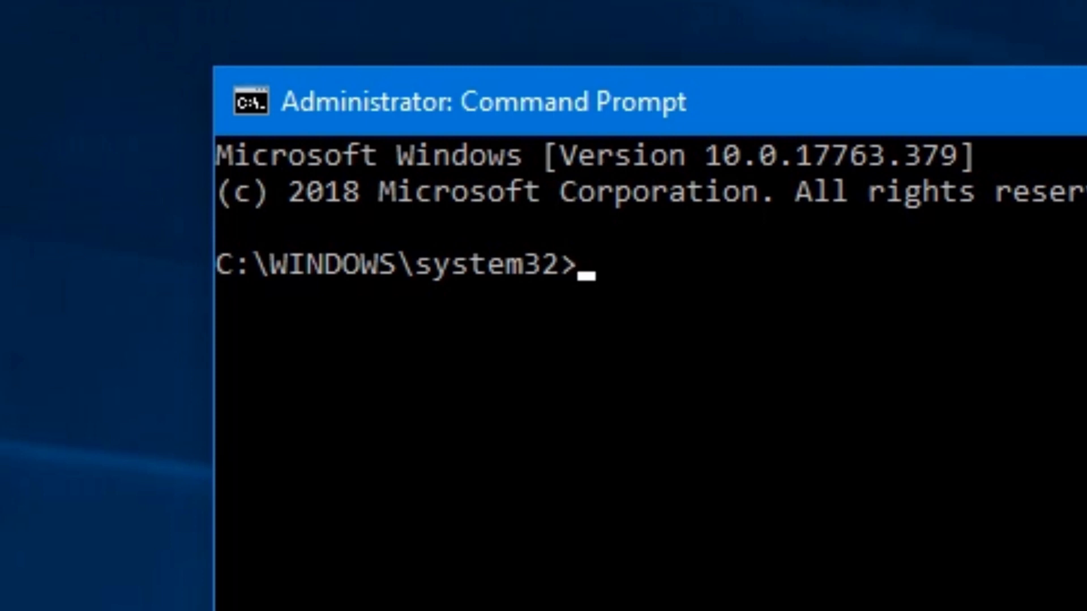
text(net)
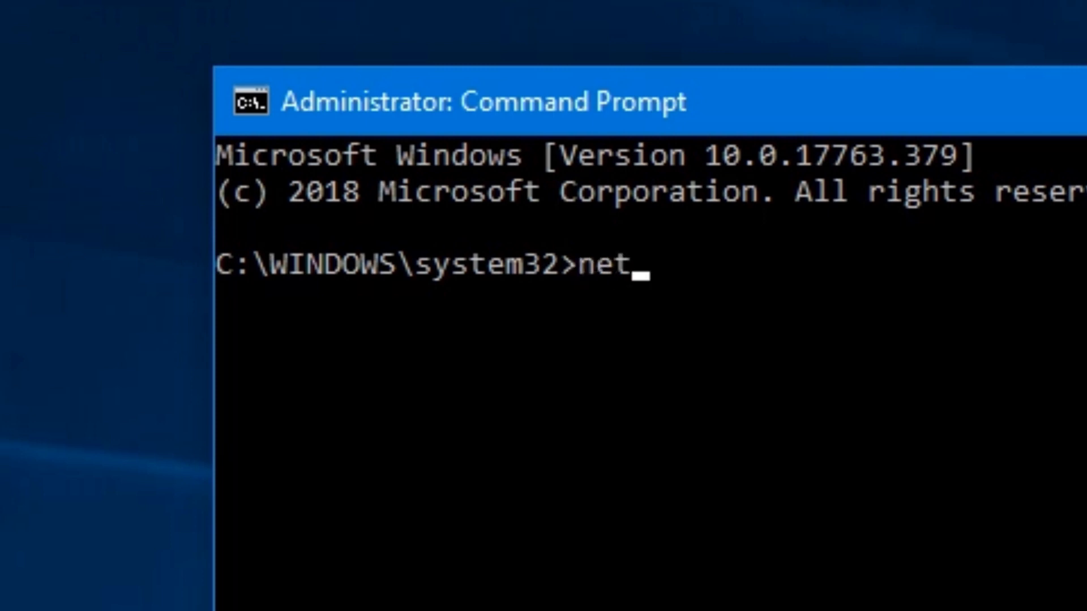
text(.exe)
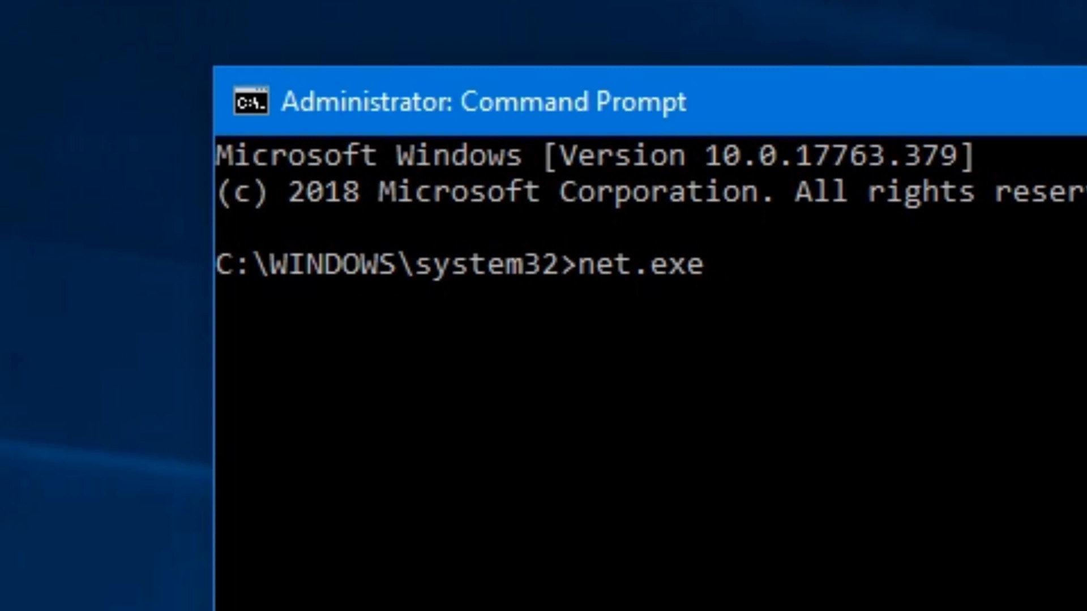
text(1)
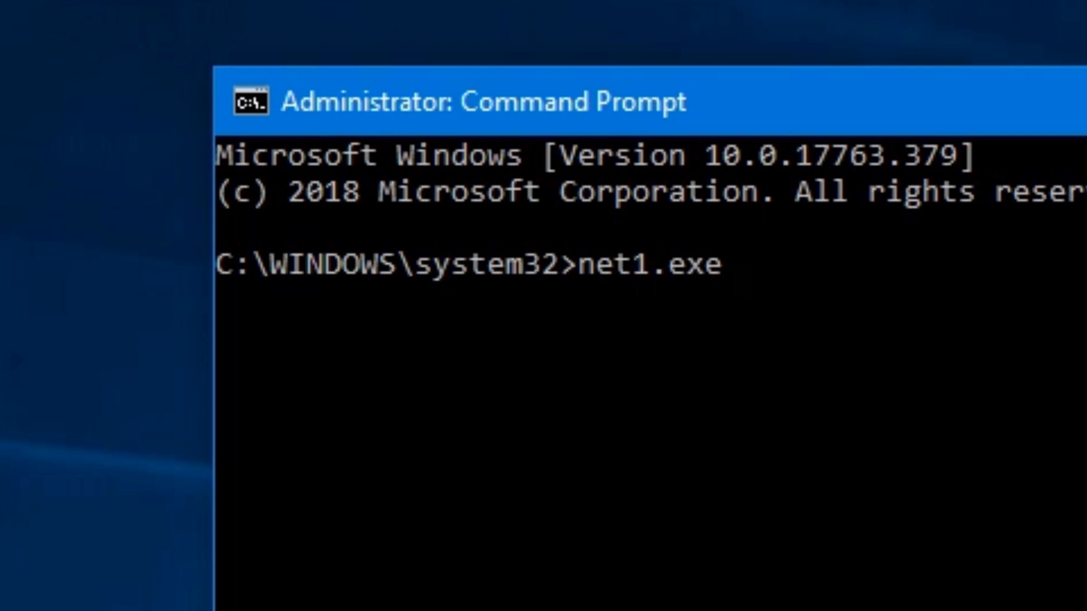
text(netbios.dll)
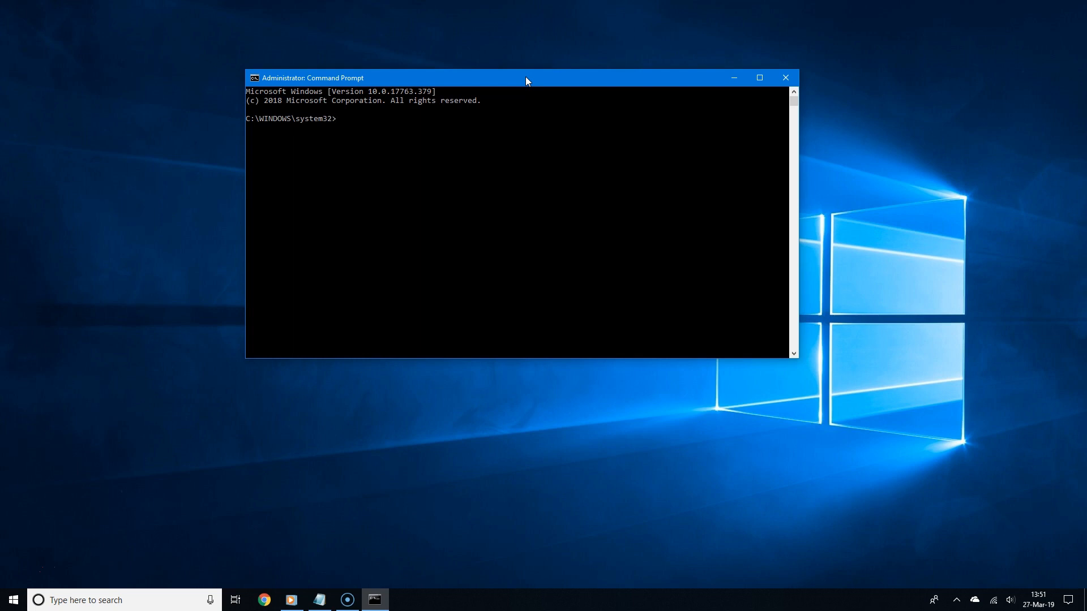
Step: Run sfc /scannow, then cancel the scan with Ctrl+C leaving a fresh prompt
text(s)
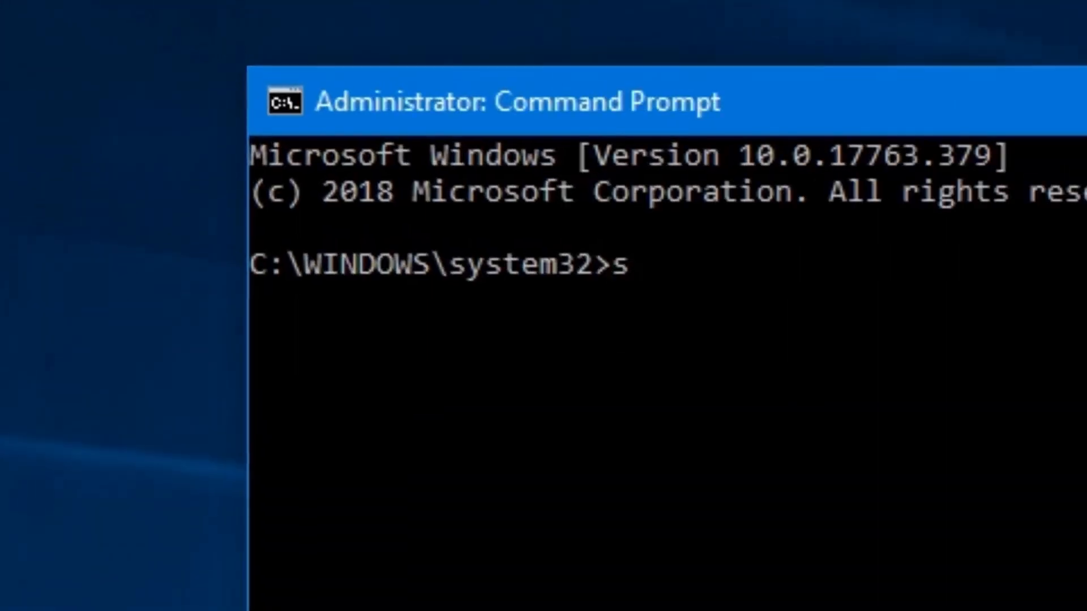
text(fc)
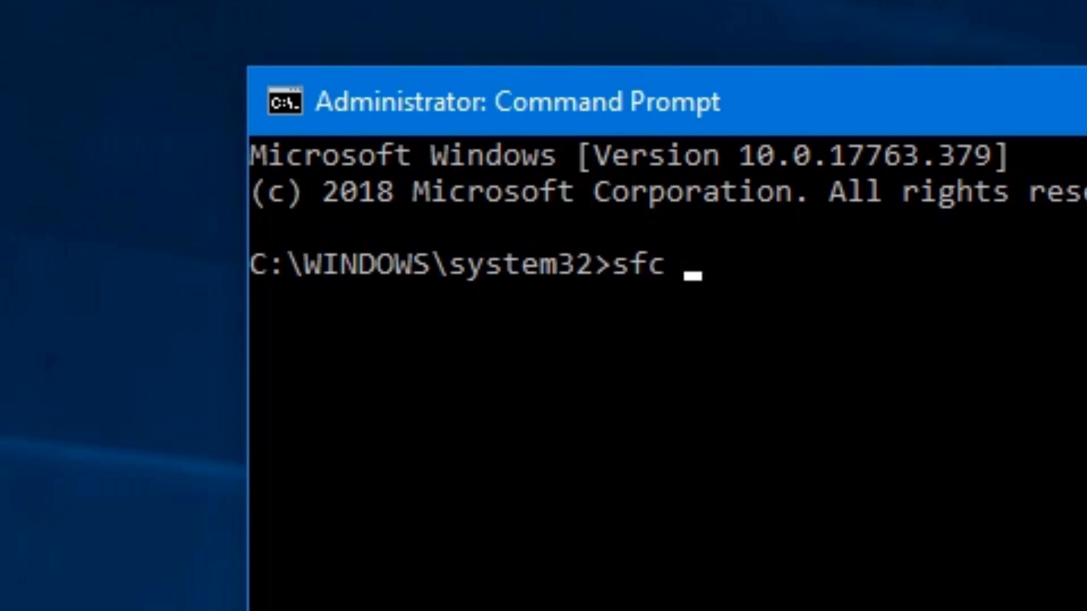
text(/scannow)
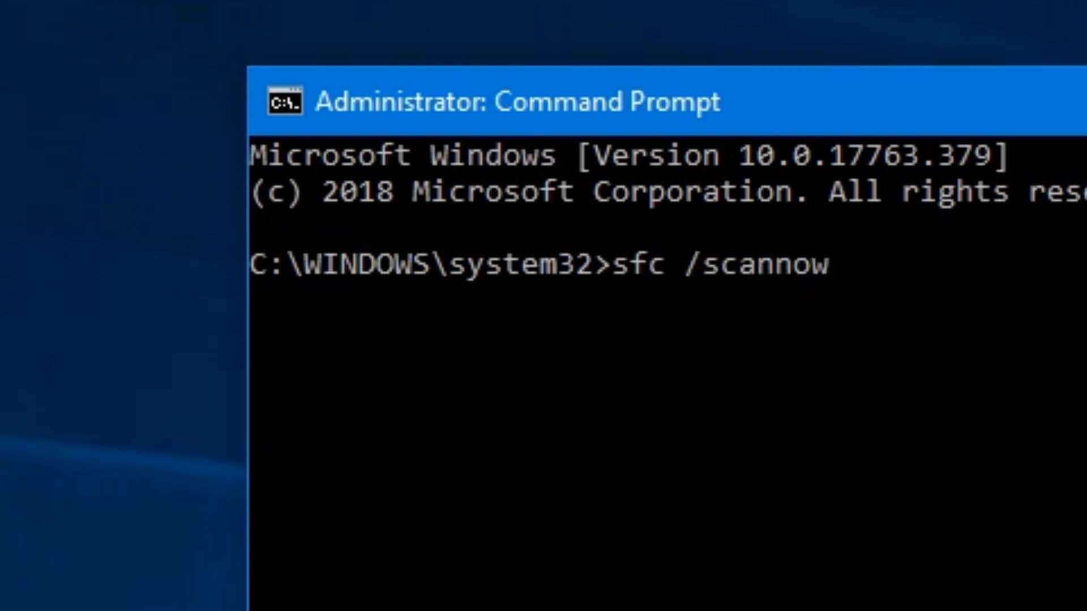
key(enter)
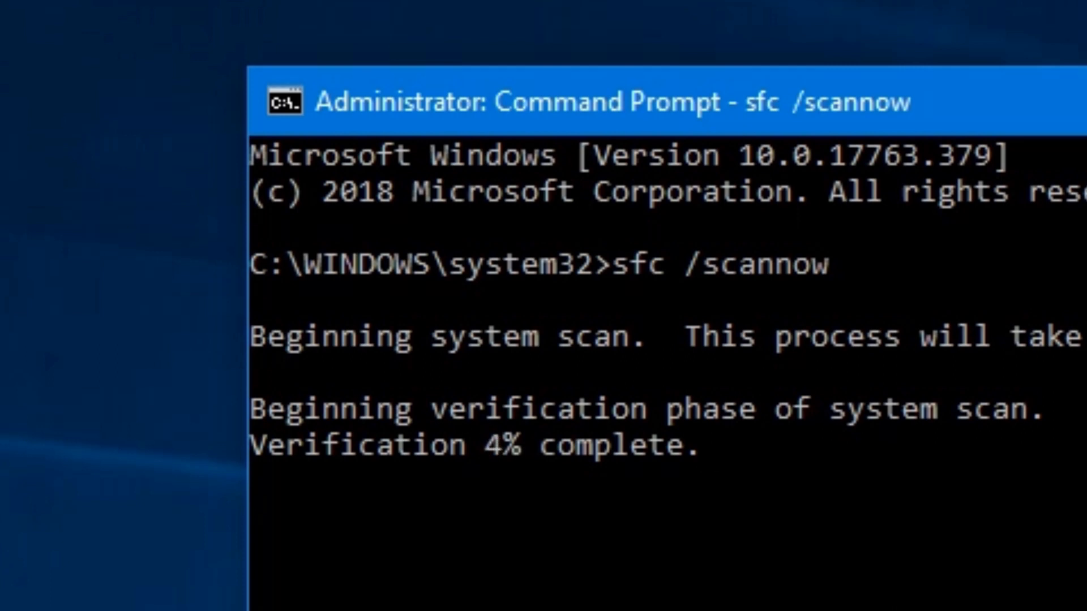
key(ctrl+c)
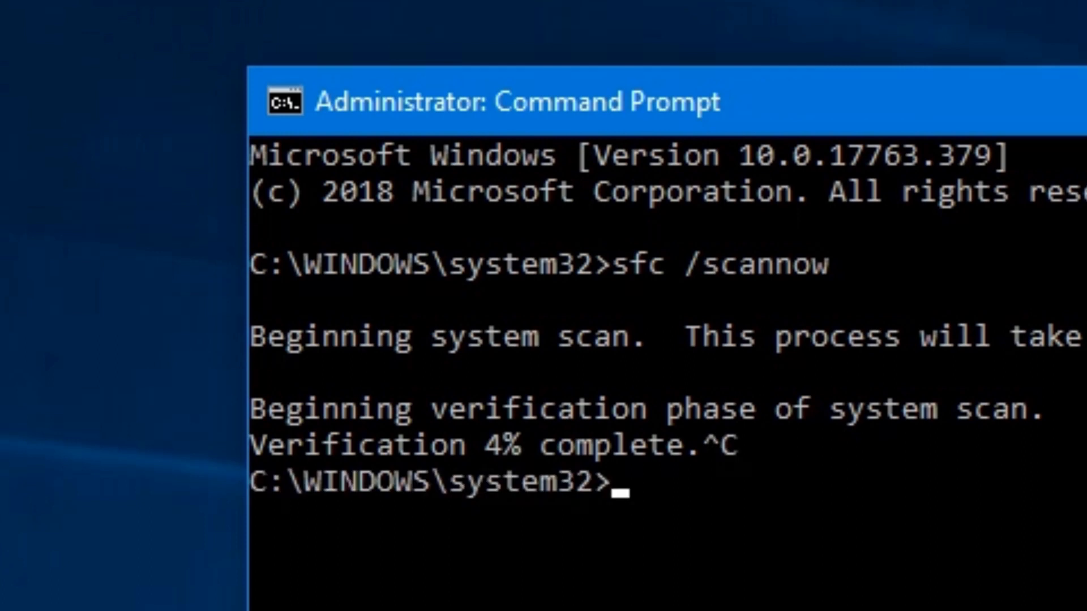
text(Type another command)
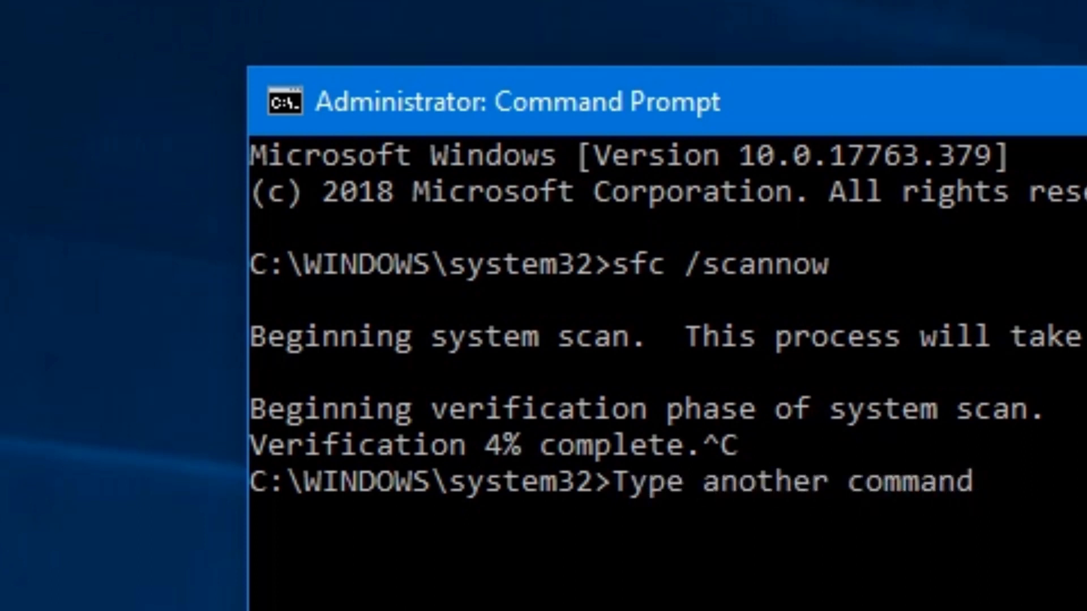
text(!)
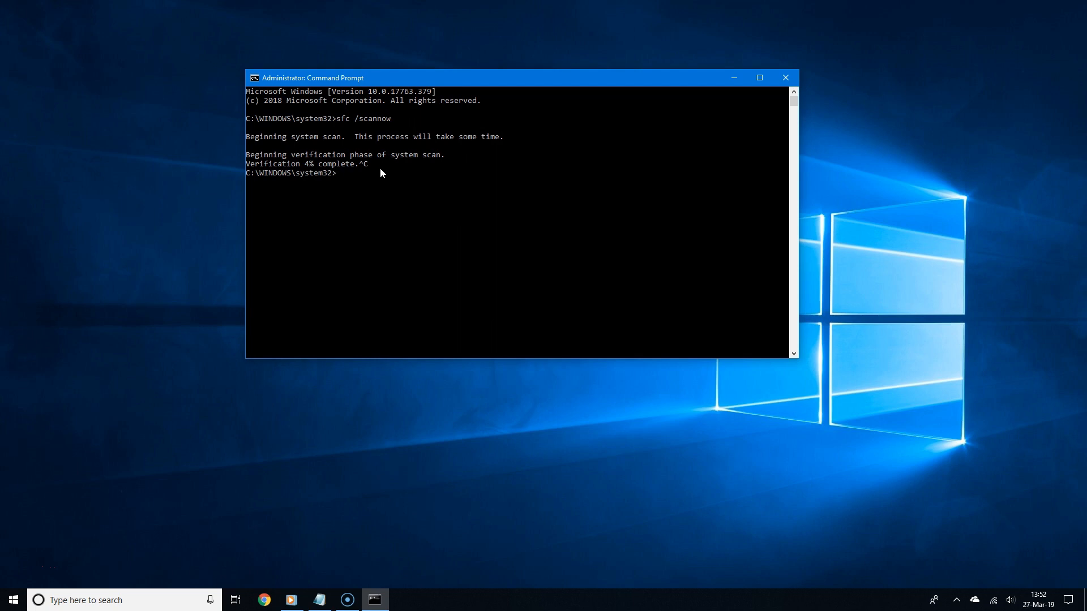
mouse_move(383, 184)
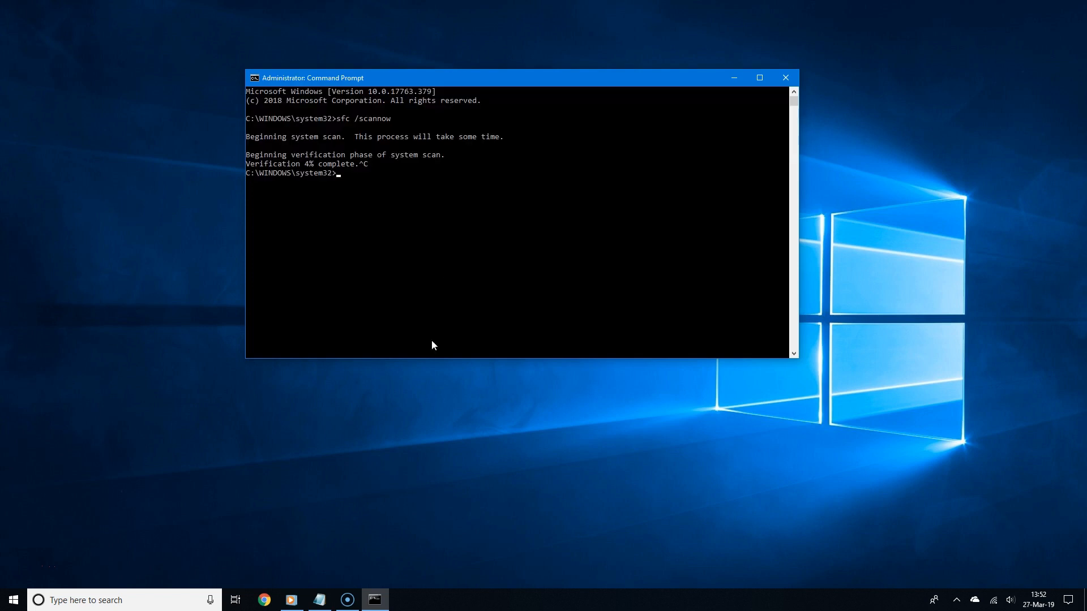
Step: Place a blank Notepad note beside Command Prompt and try pasting into it
click(318, 600)
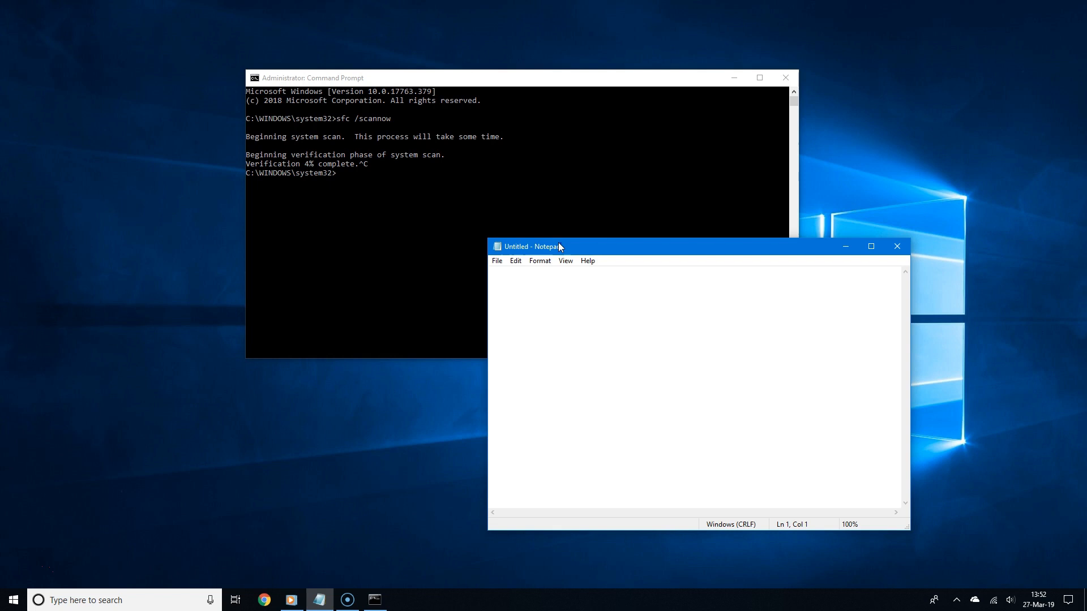
drag(560, 246, 446, 246)
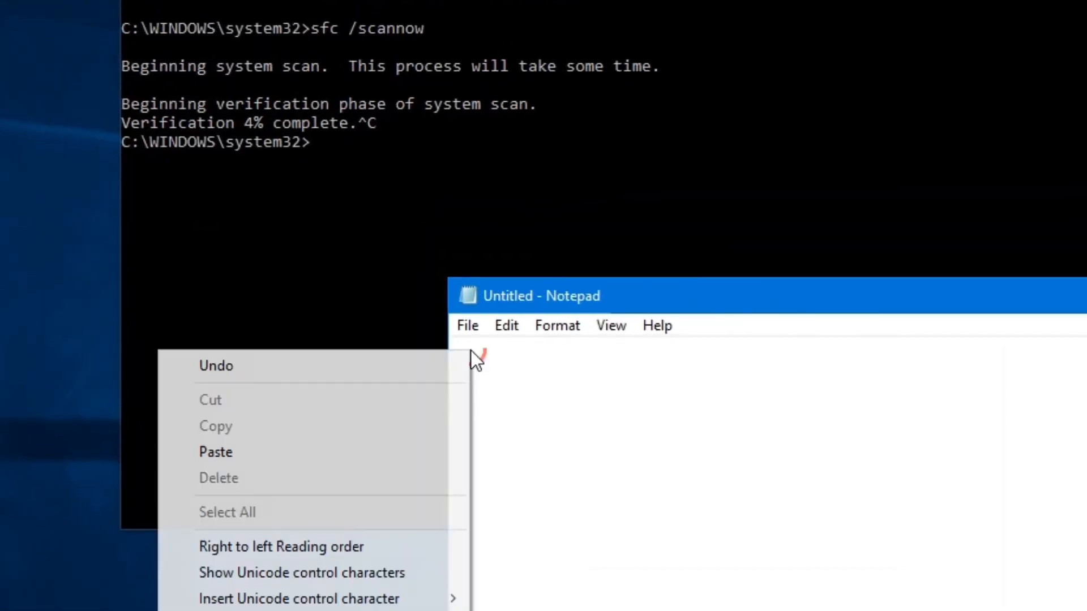
mouse_move(382, 452)
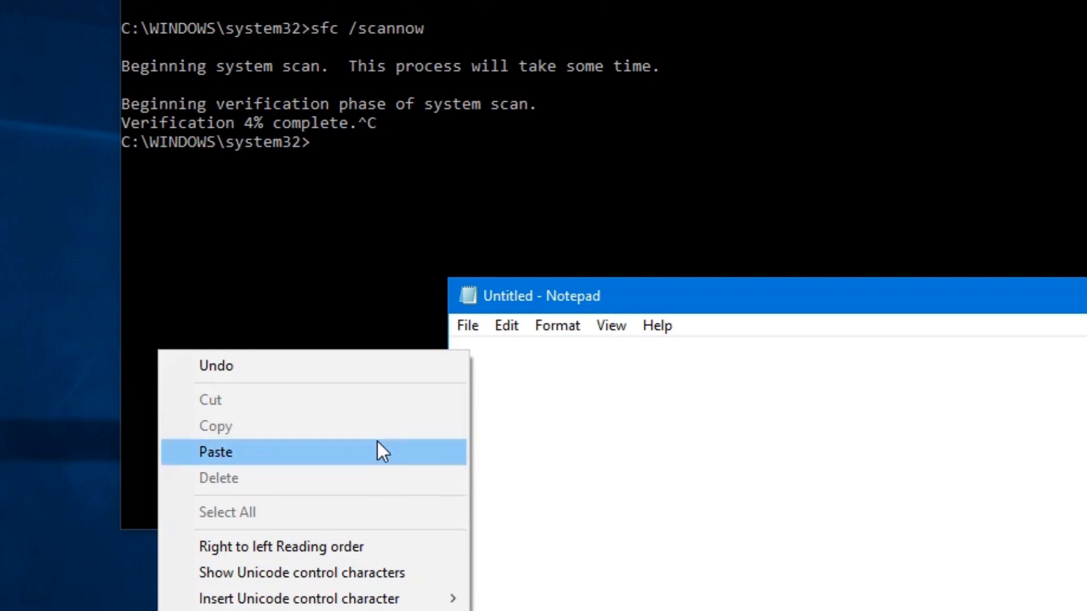
click(214, 452)
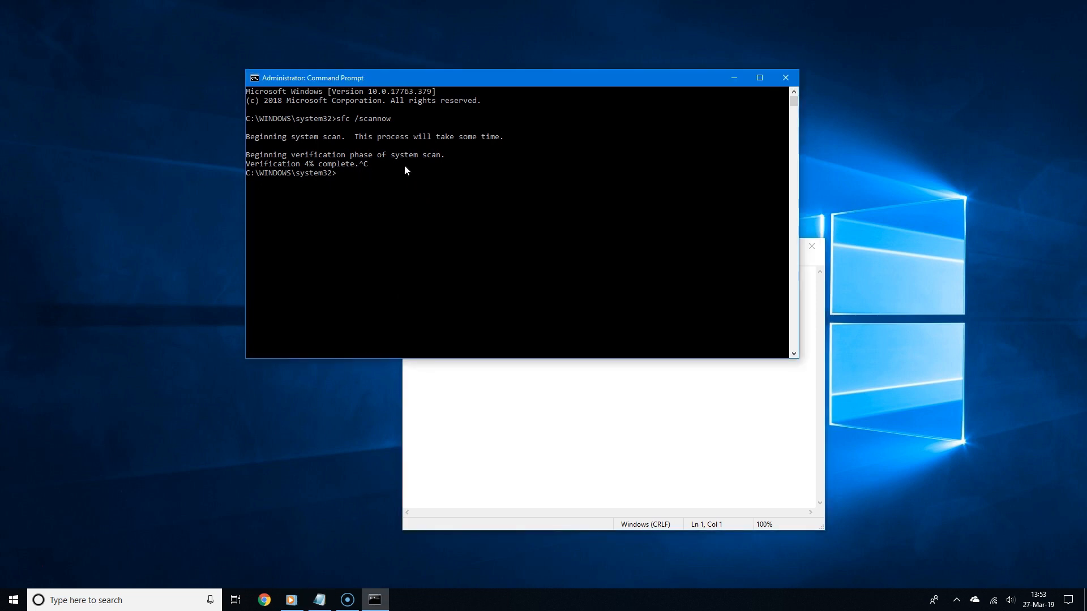
mouse_move(428, 171)
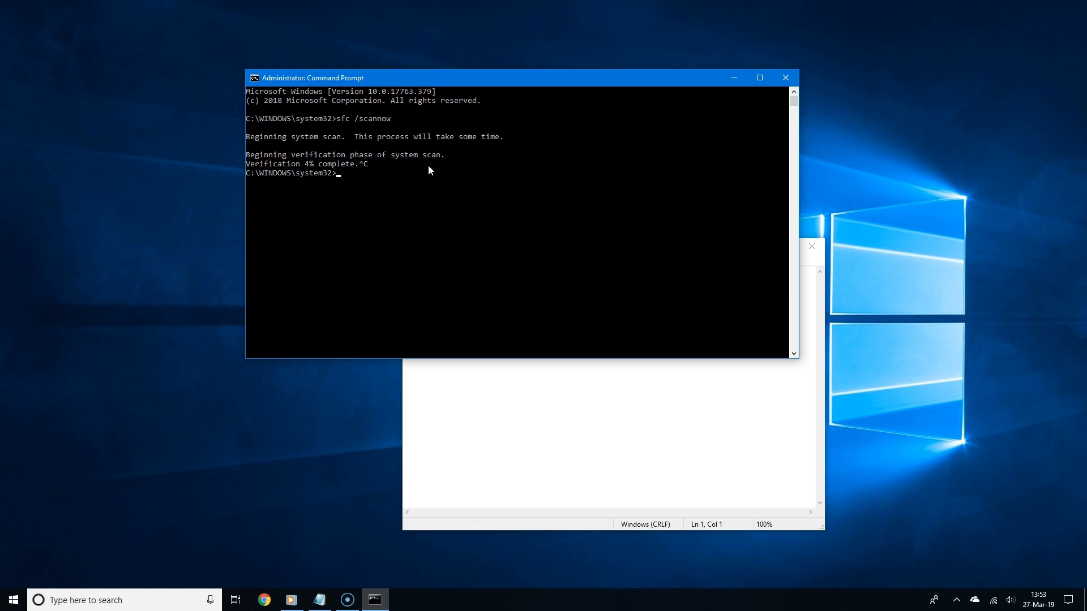
Step: Run systeminfo |clip to send the system information report to the clipboard
text(systeminfo |)
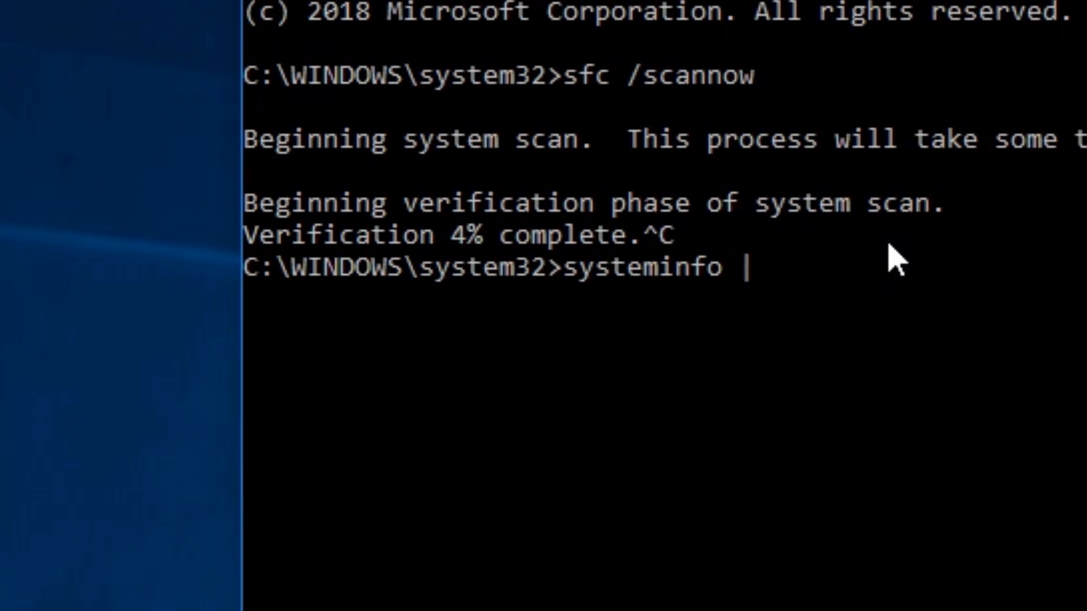
text(cl)
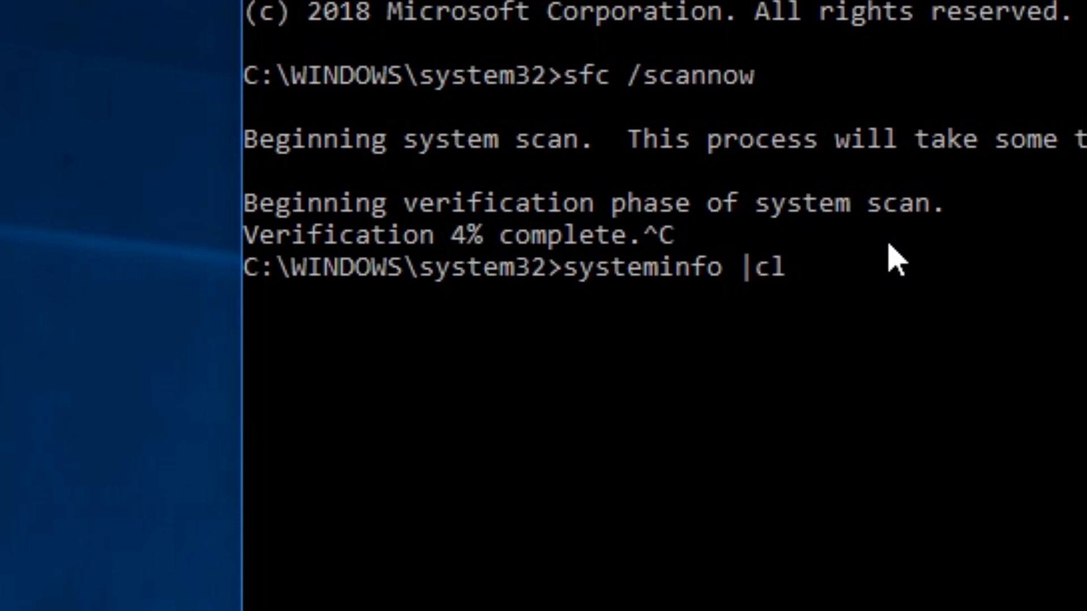
text(ip)
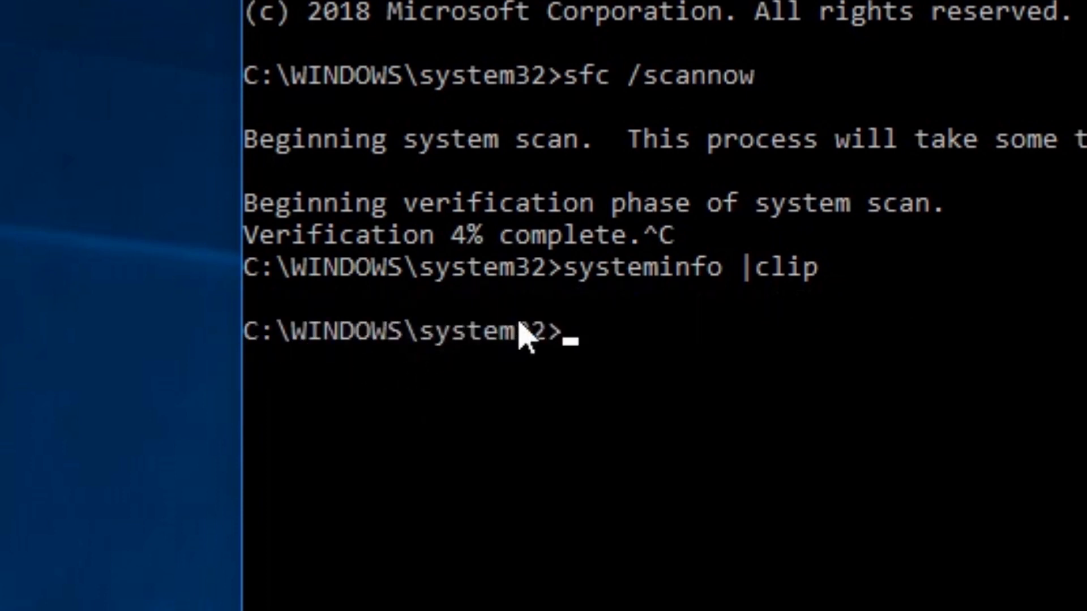
mouse_move(471, 316)
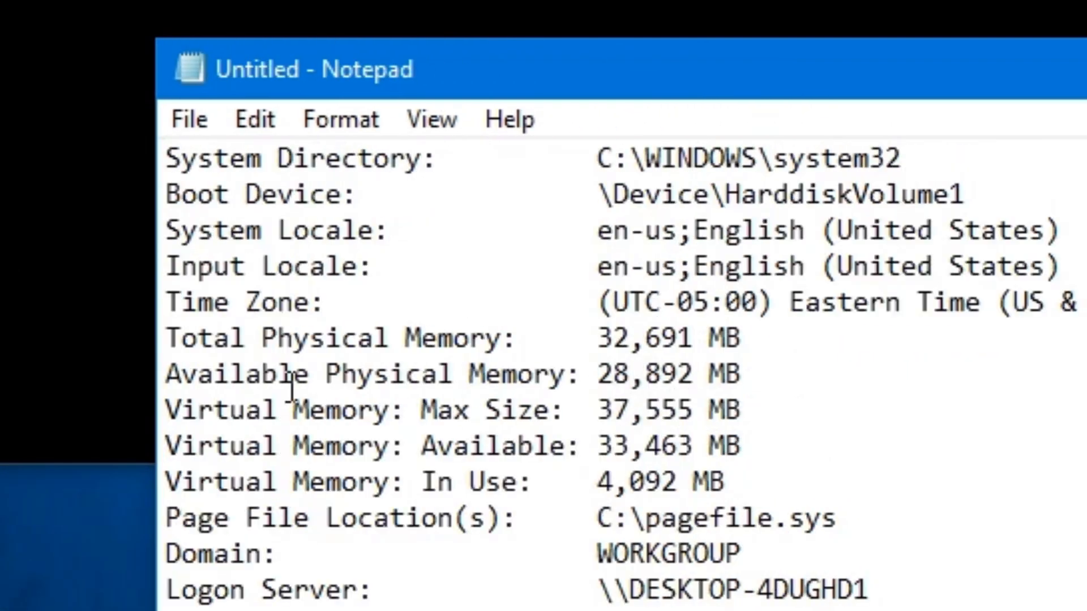
mouse_move(662, 461)
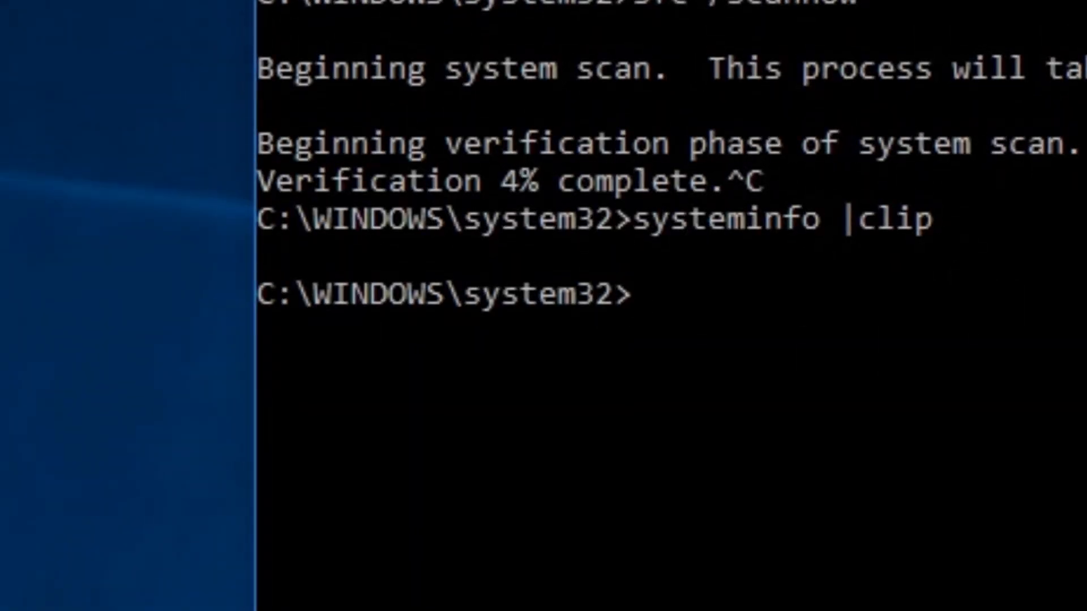
Step: Cycle the command history through sfc /scannow back to systeminfo |clip
text(systeminfo |clip)
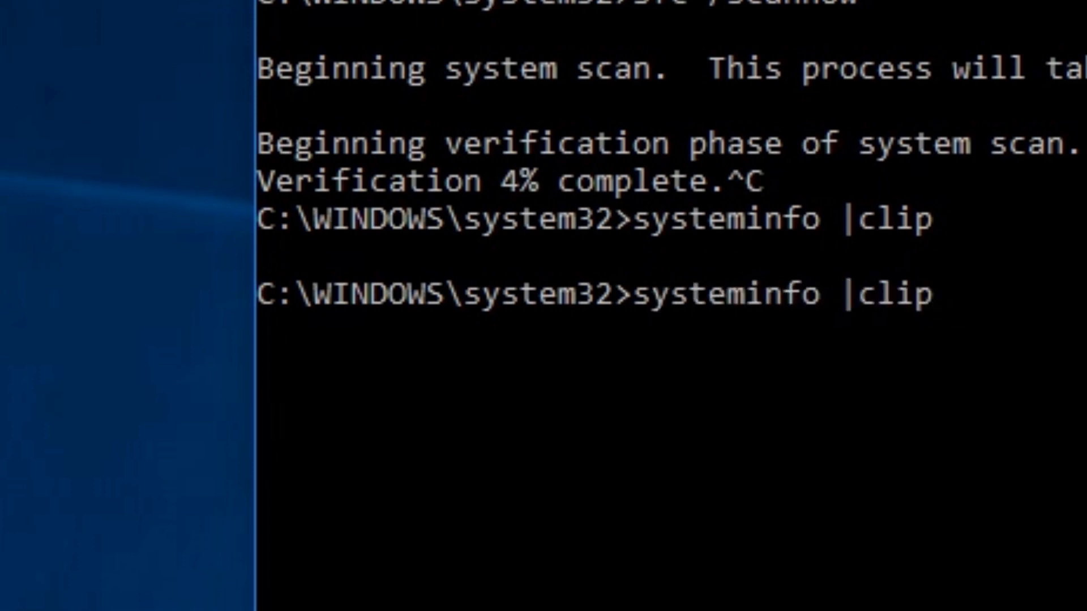
text(sfc /scannow)
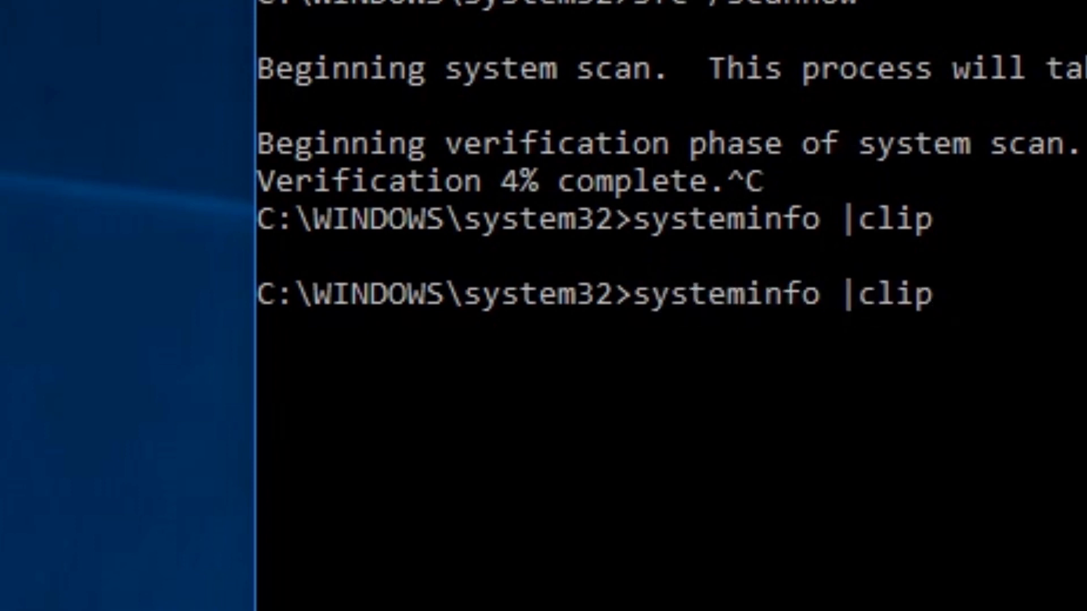
text(sfc /scannow)
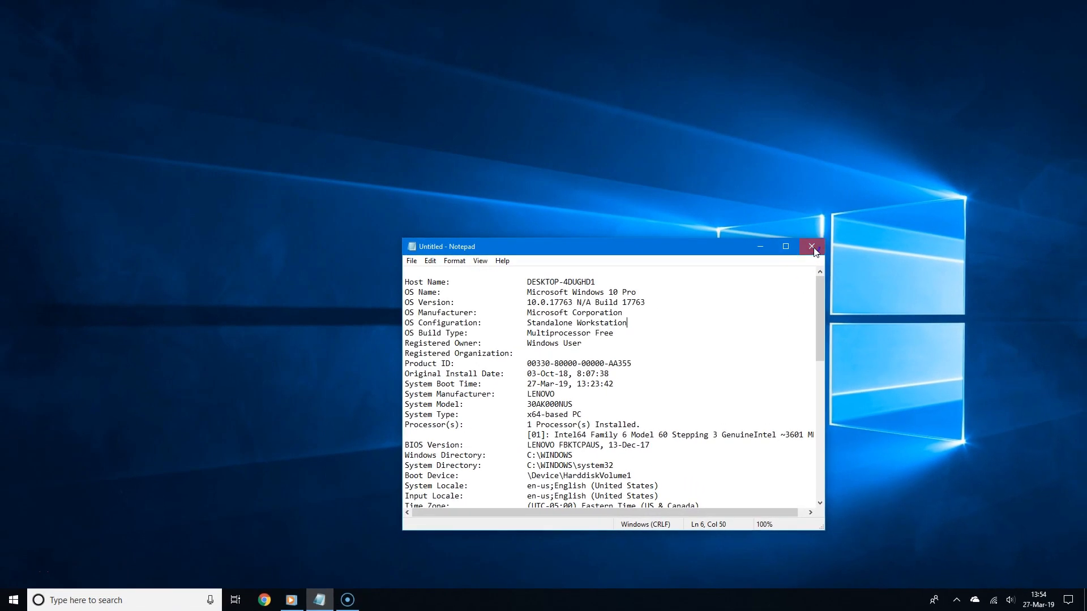
Step: Close the Notepad system report note without saving it
click(810, 245)
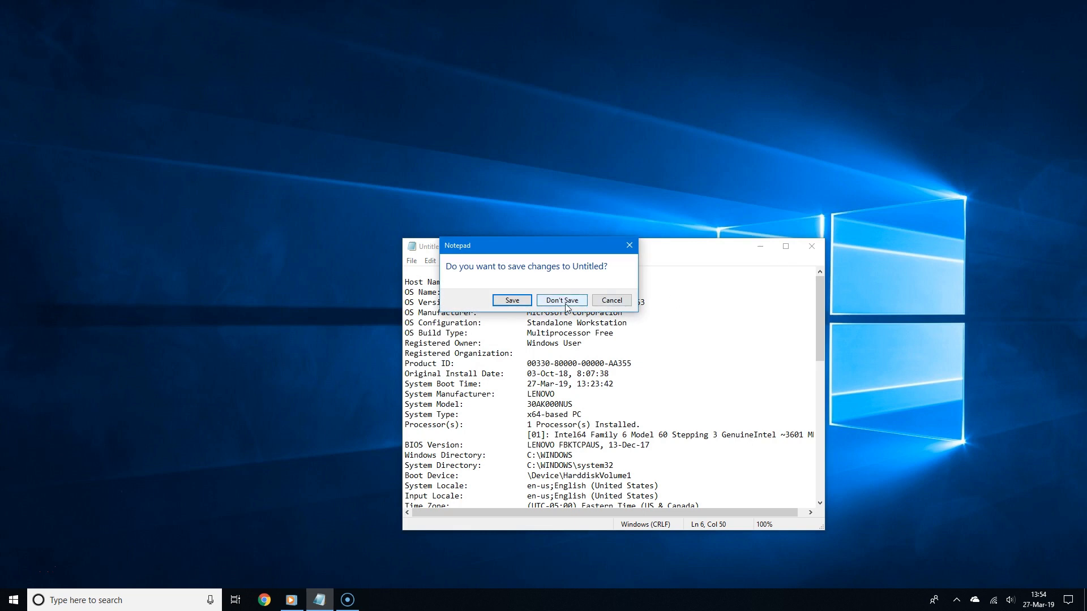
click(560, 300)
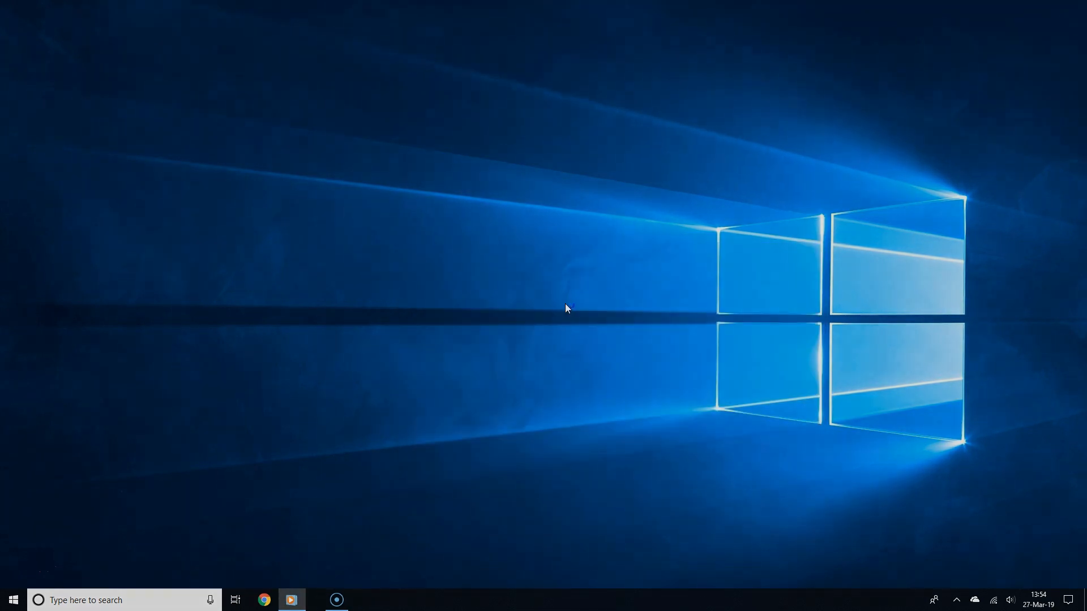